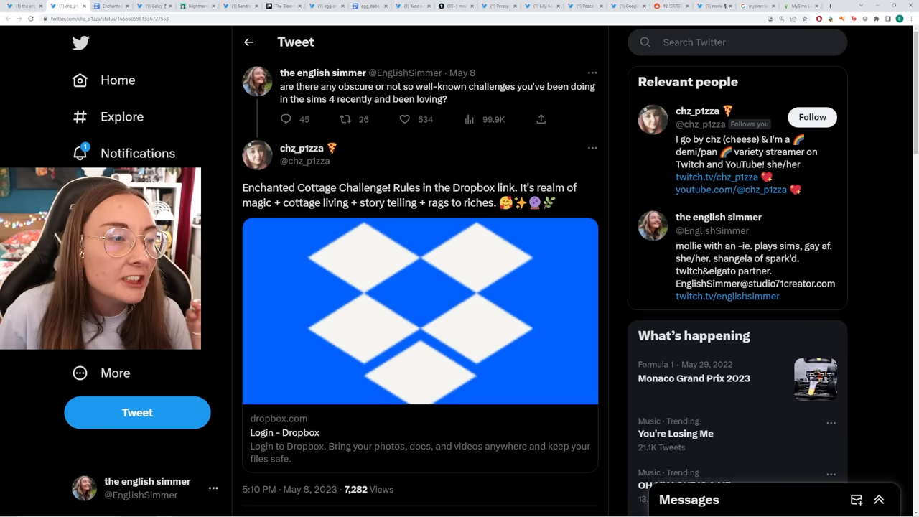
{"action": "mouse_move", "coordinate": [576, 211]}
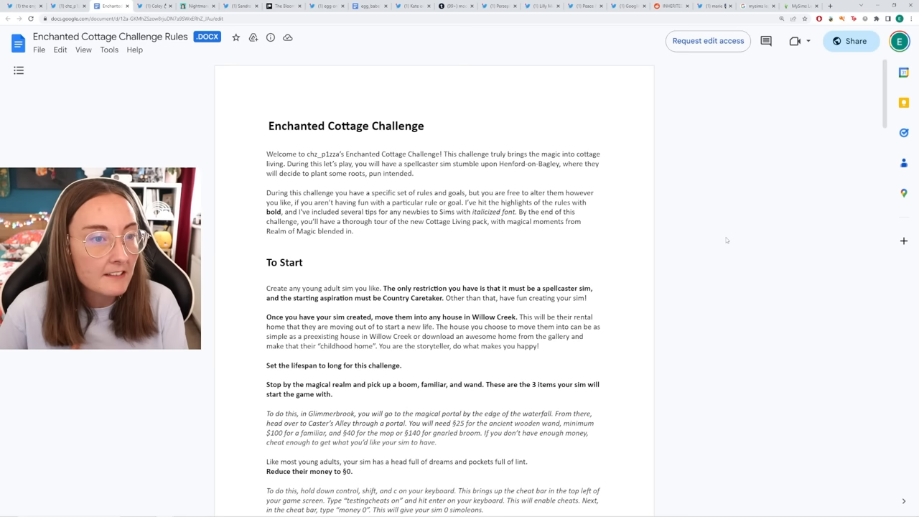
{"action": "mouse_move", "coordinate": [767, 271]}
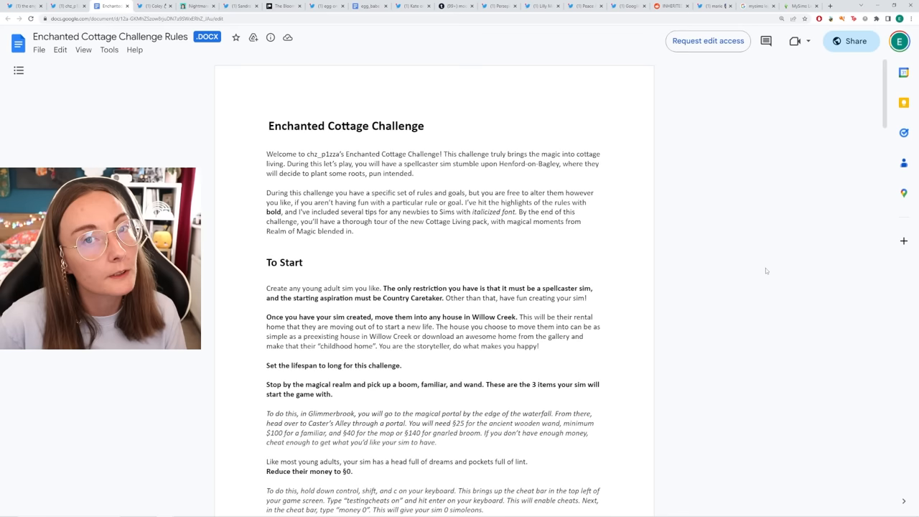
Step: Scroll through the Enchanted Cottage rules' To Start section toward the Henford-on-Bagley sections
{"action": "scroll", "scroll_direction": "down", "scroll_amount": 3}
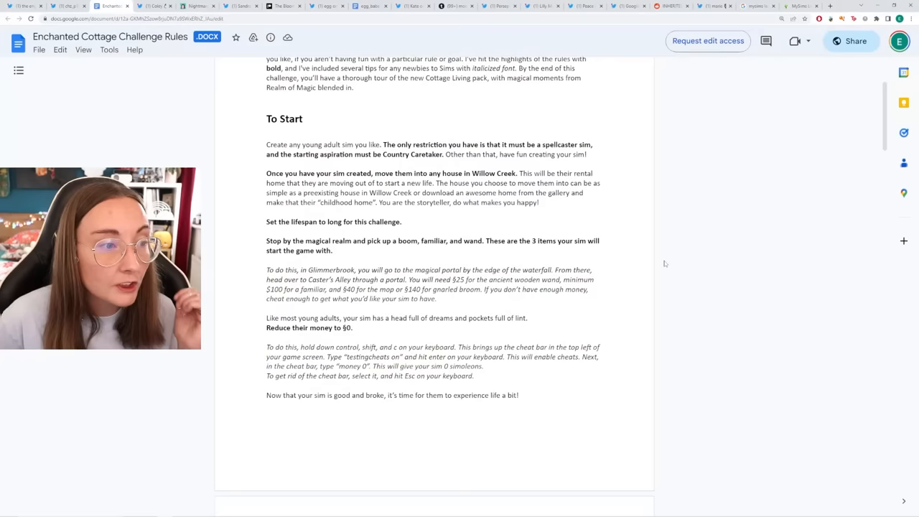
{"action": "scroll", "scroll_direction": "down", "scroll_amount": 3}
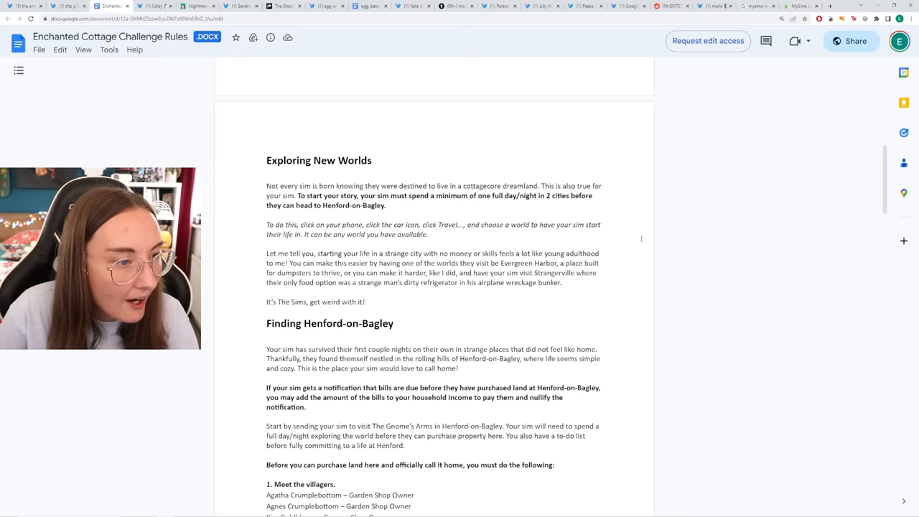
{"action": "scroll", "scroll_direction": "down", "scroll_amount": 3}
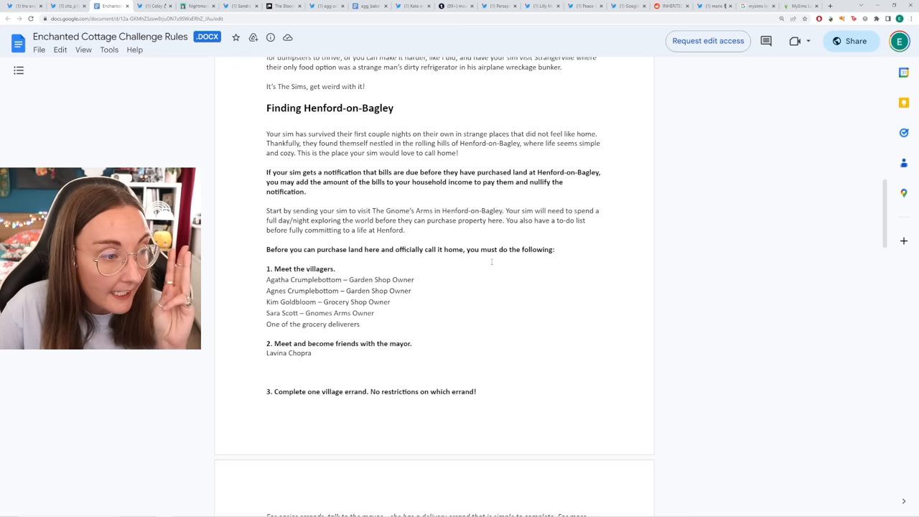
{"action": "scroll", "scroll_direction": "down", "scroll_amount": 3}
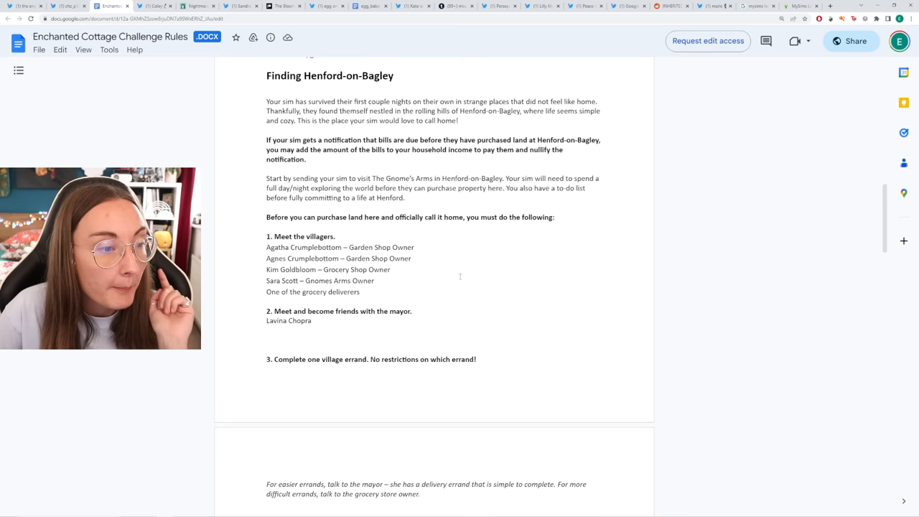
{"action": "scroll", "scroll_direction": "down", "scroll_amount": 3}
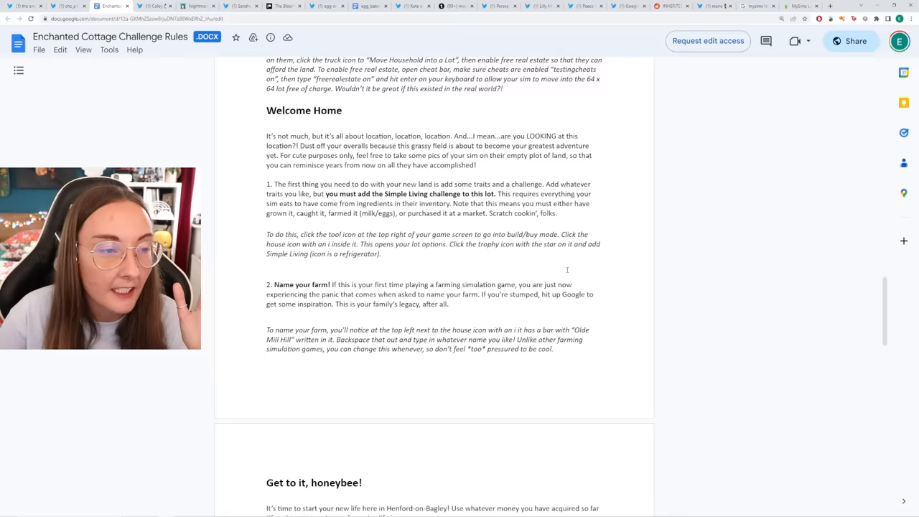
{"action": "scroll", "scroll_direction": "down", "scroll_amount": 3}
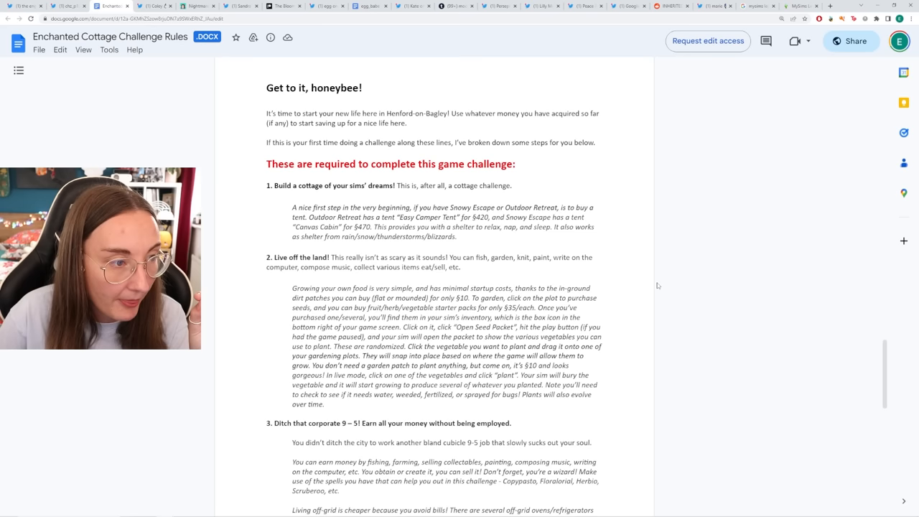
Step: Read the Country Caretaker, Virtuoso and Finchwick Champion goals, then return to Coley's NISBI tweet
{"action": "scroll", "scroll_direction": "down", "scroll_amount": 3}
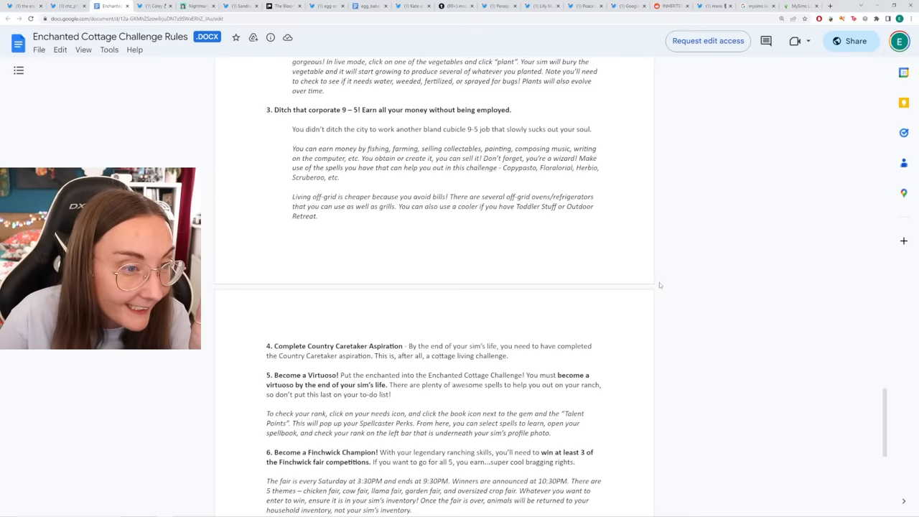
{"action": "scroll", "scroll_direction": "down", "scroll_amount": 3}
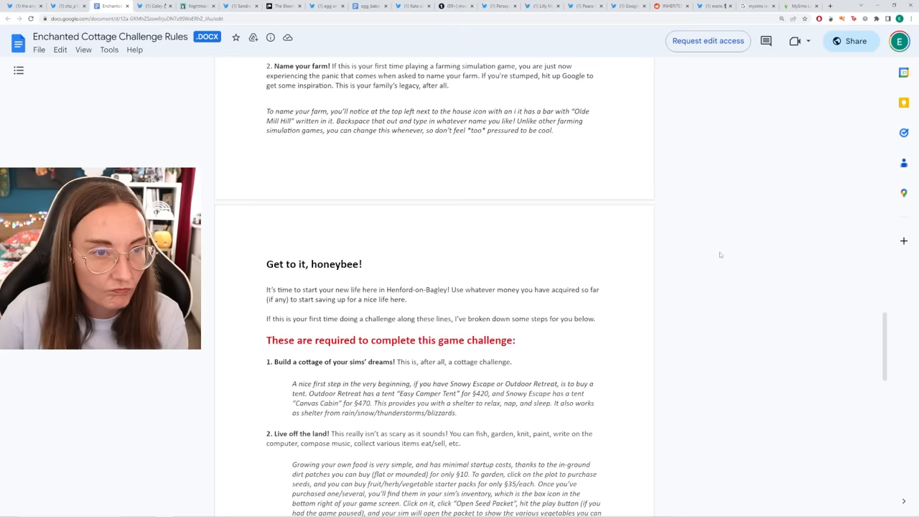
{"action": "left_click", "coordinate": [154, 6]}
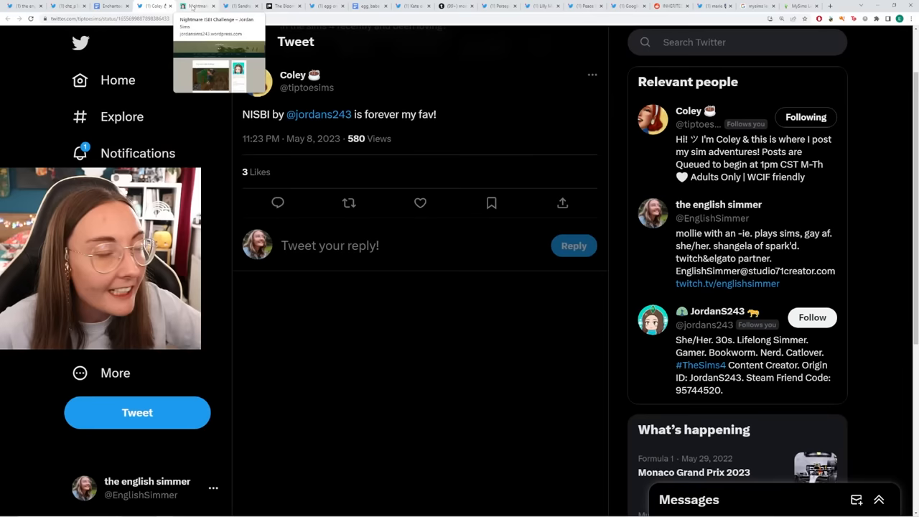
Step: Switch to Jordan Sims' Nightmare ISBI Challenge post and start reading its opening explanation
{"action": "left_click", "coordinate": [194, 9]}
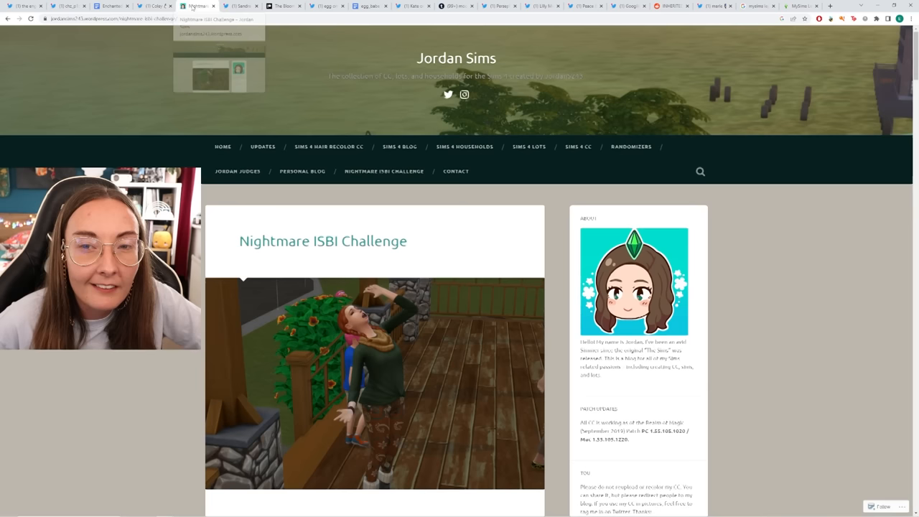
{"action": "scroll", "scroll_direction": "down", "scroll_amount": 3}
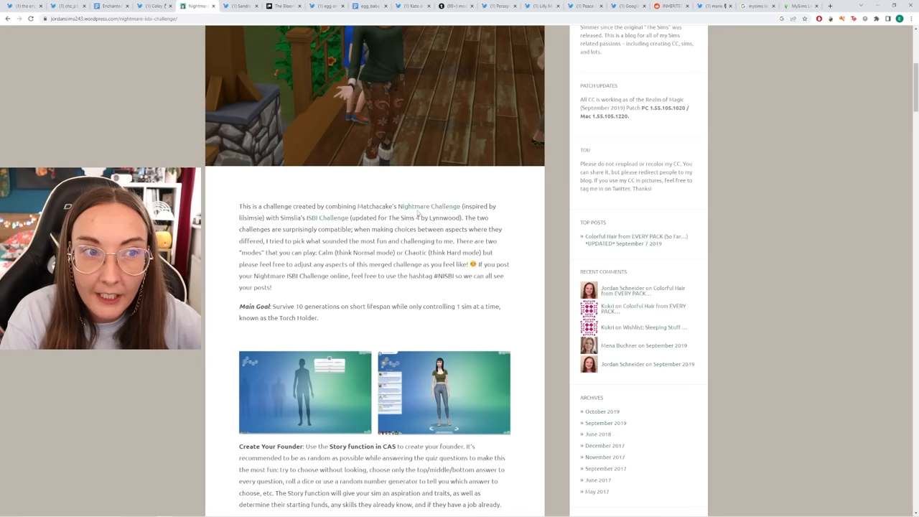
{"action": "scroll", "scroll_direction": "down", "scroll_amount": 3}
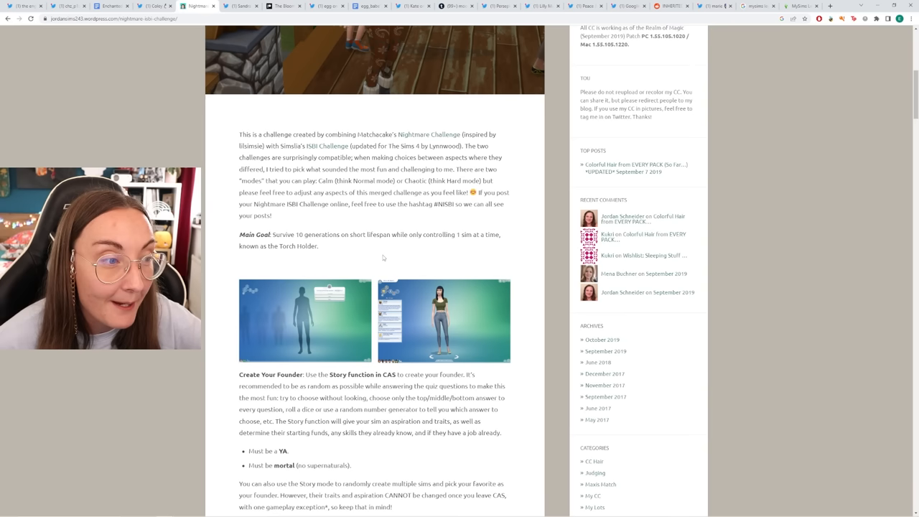
{"action": "scroll", "scroll_direction": "down", "scroll_amount": 3}
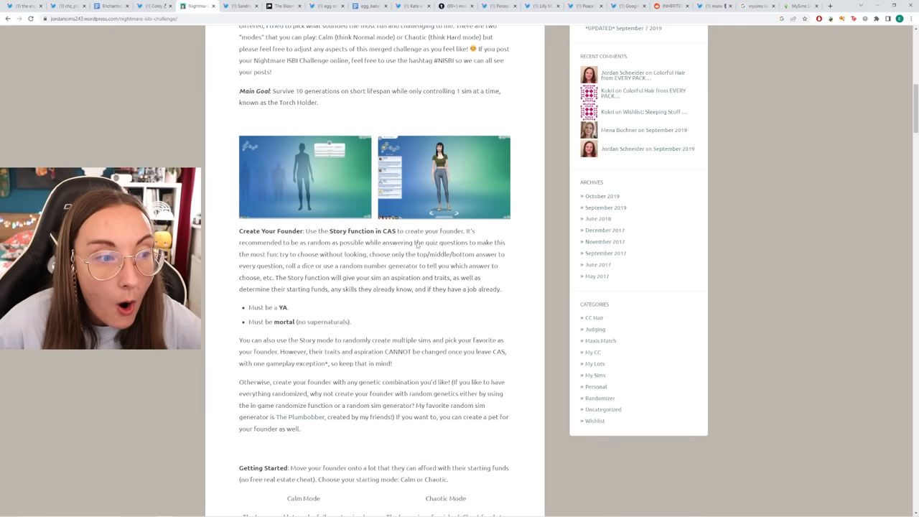
{"action": "scroll", "scroll_direction": "down", "scroll_amount": 3}
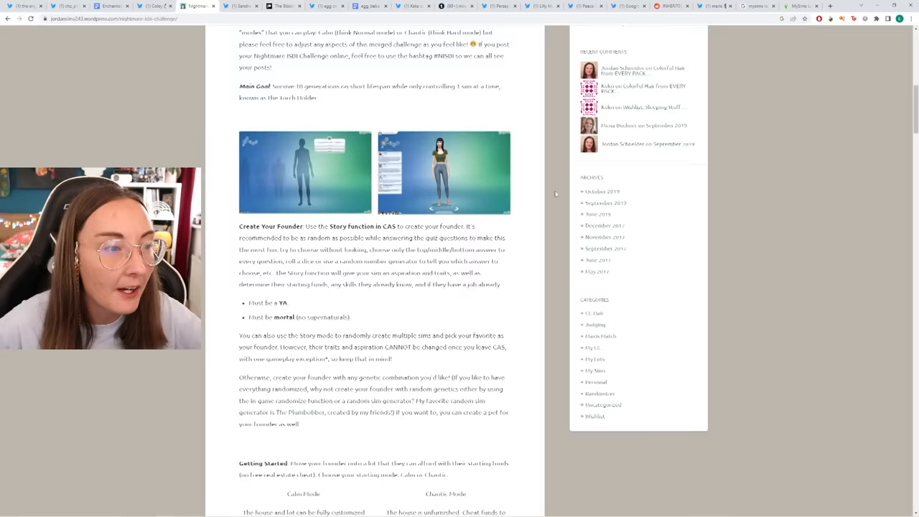
{"action": "scroll", "scroll_direction": "down", "scroll_amount": 3}
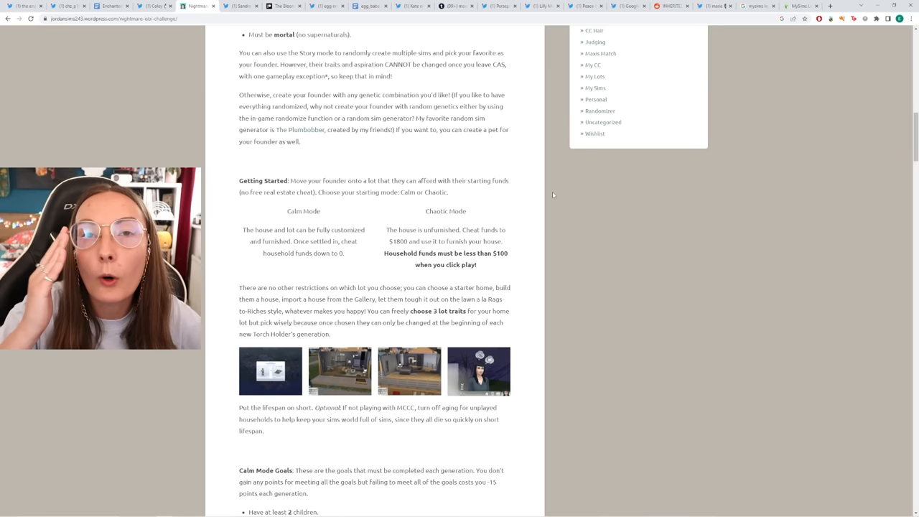
Step: Scroll past both modes' goals and the optional difficulty adjustments into the Challenge Rules section
{"action": "scroll", "scroll_direction": "down", "scroll_amount": 3}
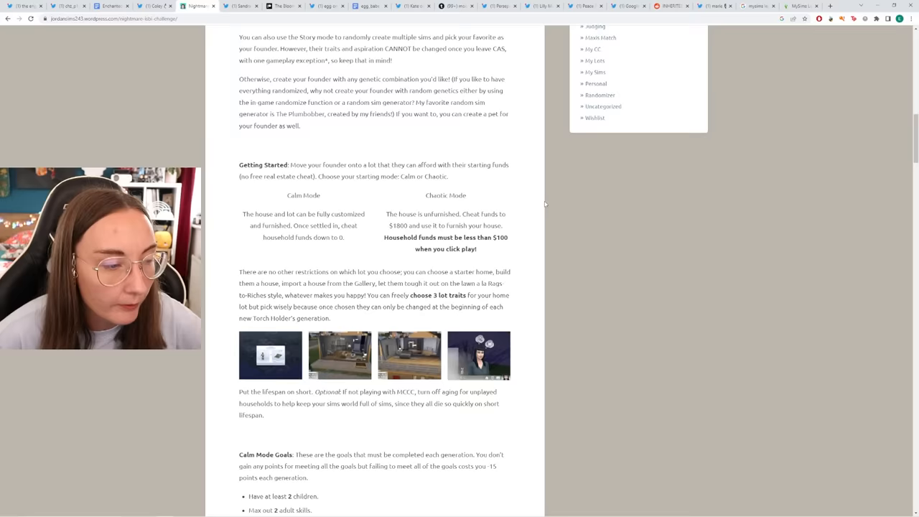
{"action": "scroll", "scroll_direction": "down", "scroll_amount": 3}
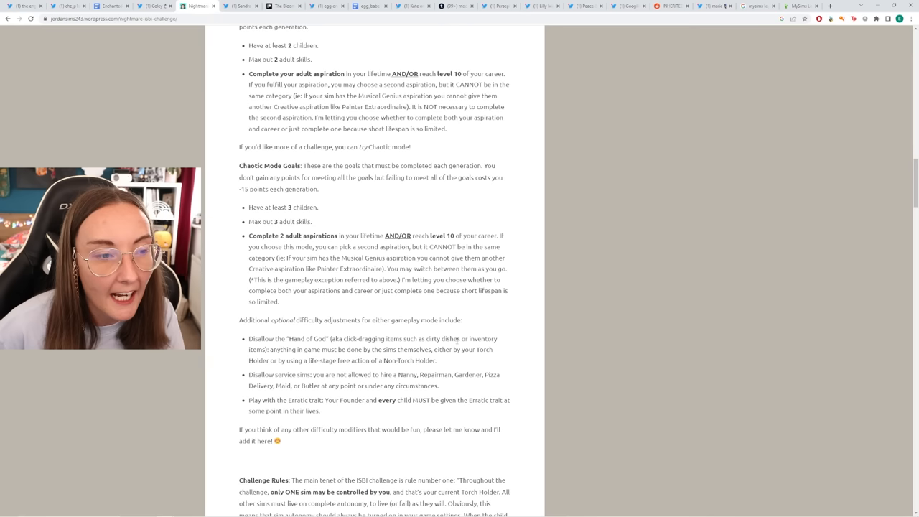
{"action": "scroll", "scroll_direction": "down", "scroll_amount": 3}
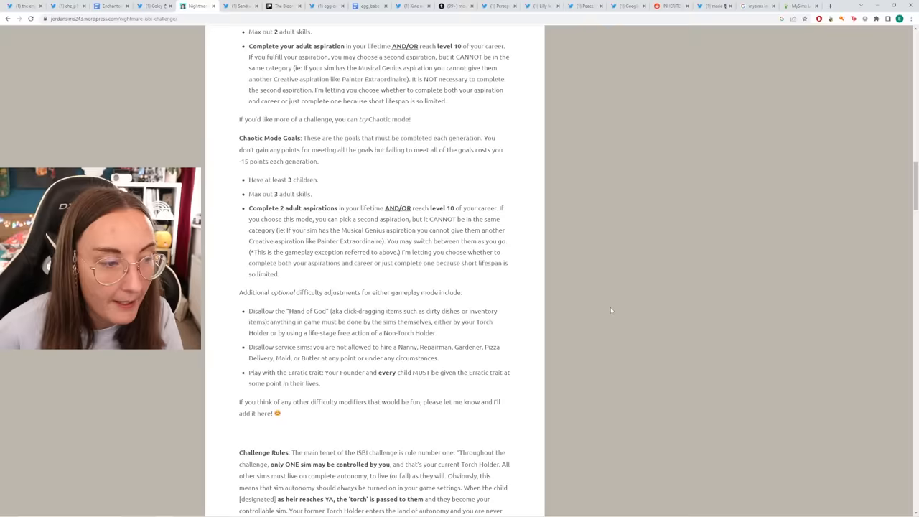
{"action": "scroll", "scroll_direction": "down", "scroll_amount": 3}
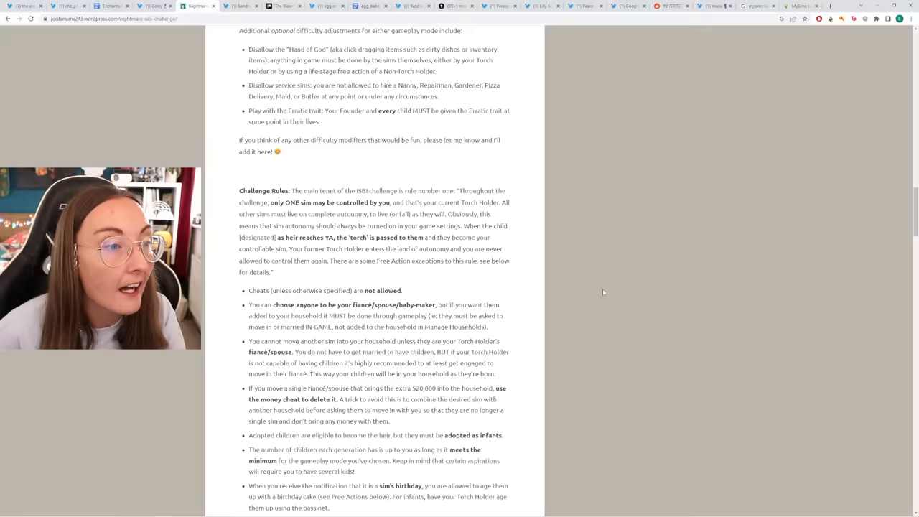
Step: Switch to DeeSims' Bloomful Challenge Patreon post showing the goals sheet
{"action": "left_click", "coordinate": [244, 6]}
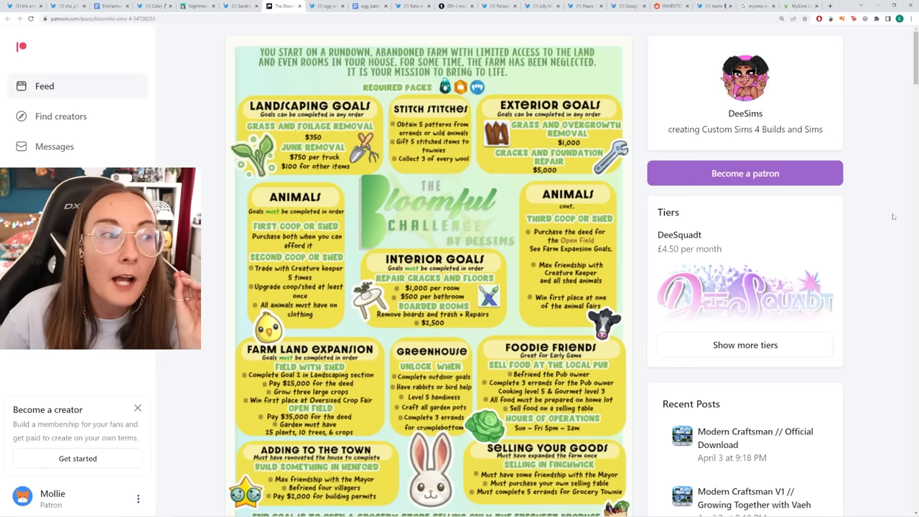
{"action": "mouse_move", "coordinate": [887, 86]}
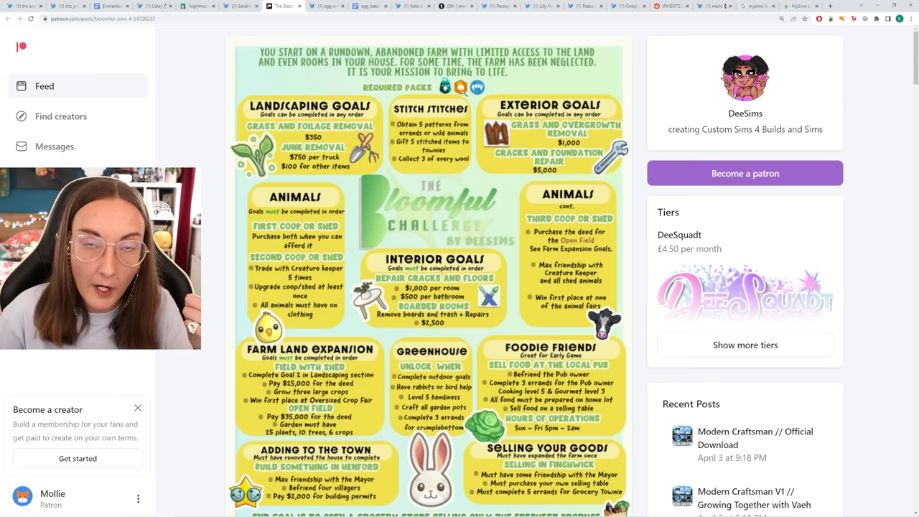
Step: Scroll through the Bloomful Challenge details, Rules and Goals down to the Greenhouse and Selling sections
{"action": "scroll", "scroll_direction": "down", "scroll_amount": 3}
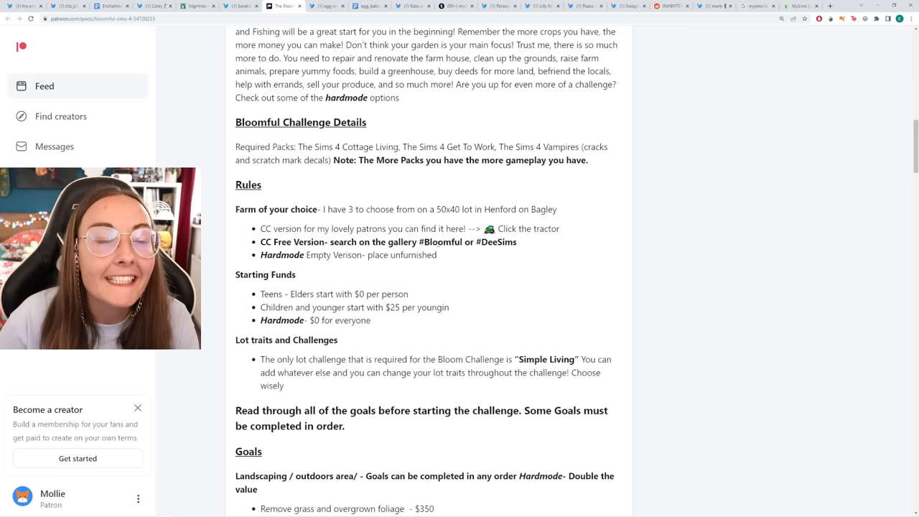
{"action": "scroll", "scroll_direction": "down", "scroll_amount": 3}
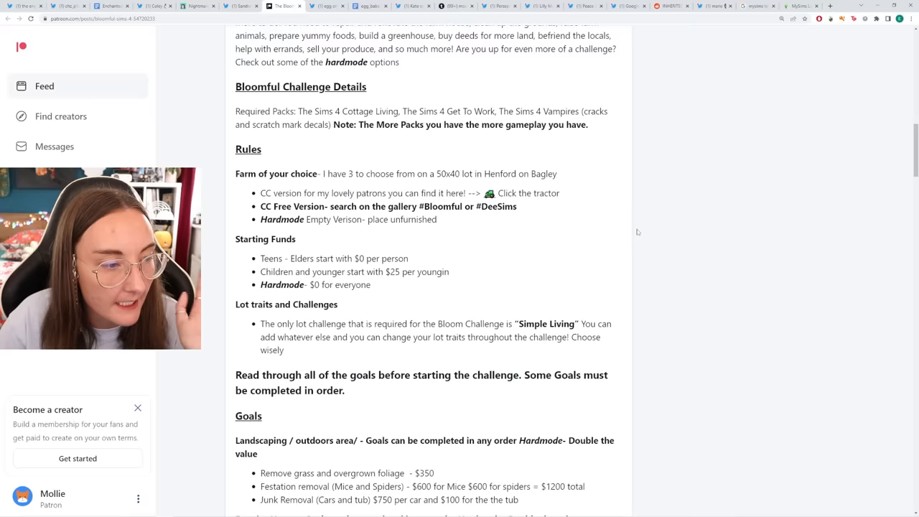
{"action": "scroll", "scroll_direction": "down", "scroll_amount": 3}
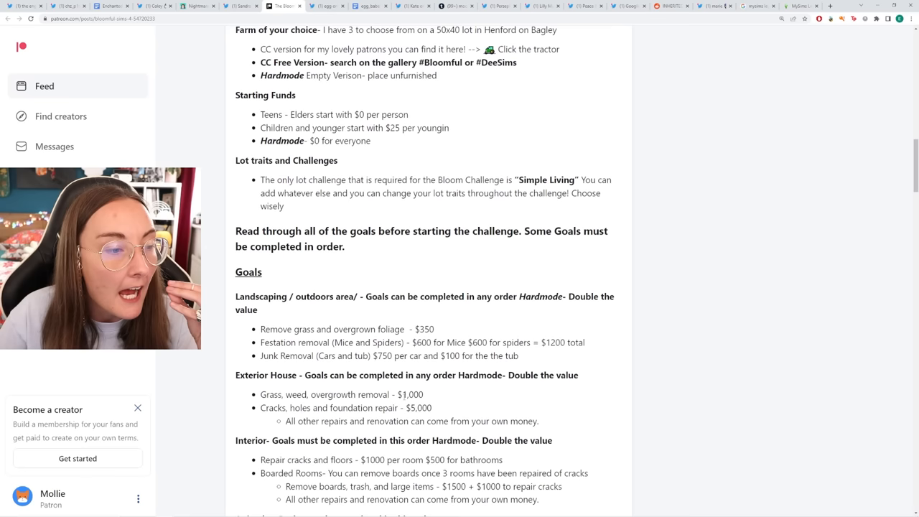
{"action": "scroll", "scroll_direction": "down", "scroll_amount": 3}
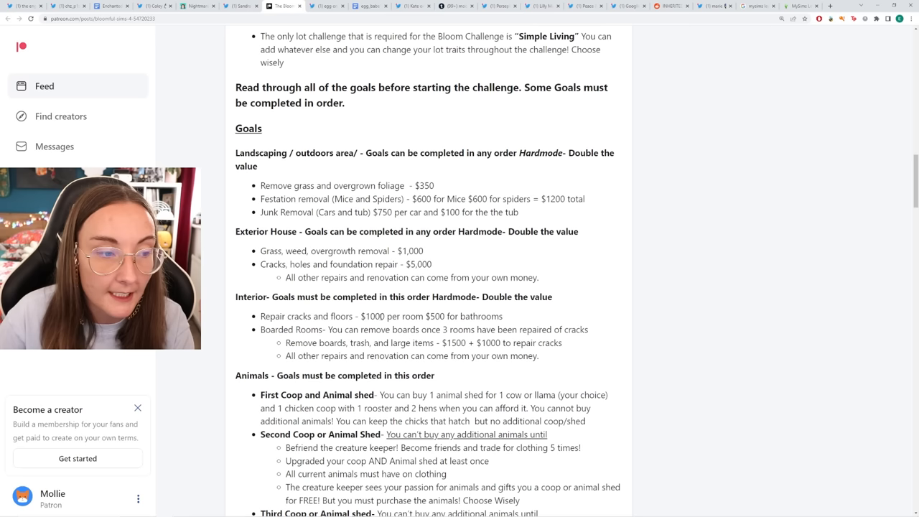
{"action": "scroll", "scroll_direction": "down", "scroll_amount": 3}
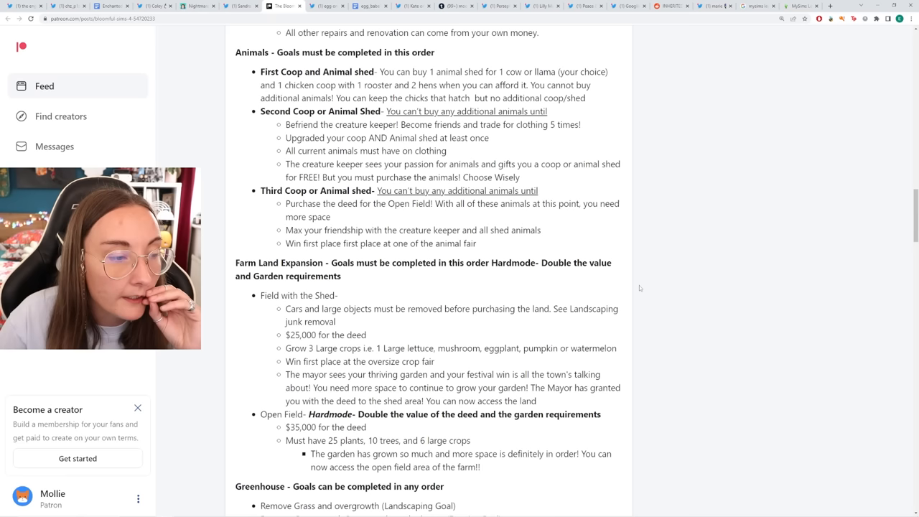
{"action": "scroll", "scroll_direction": "down", "scroll_amount": 3}
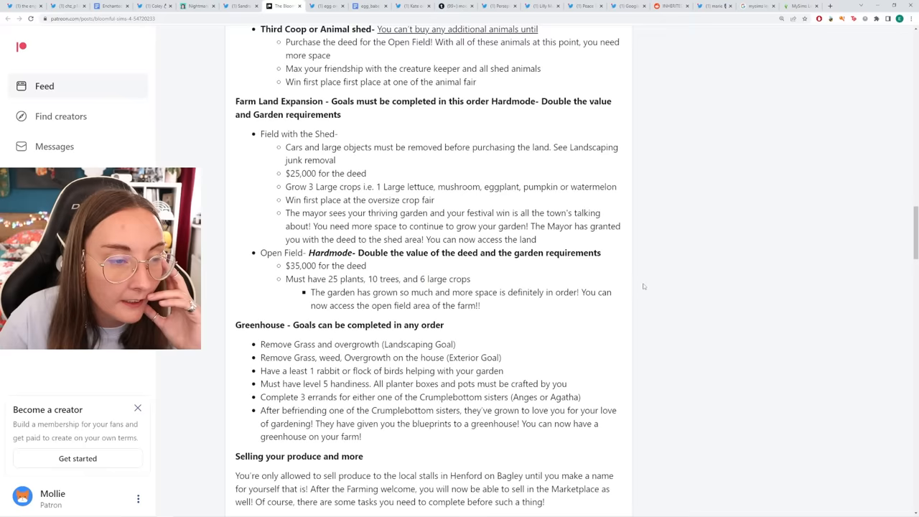
{"action": "scroll", "scroll_direction": "down", "scroll_amount": 3}
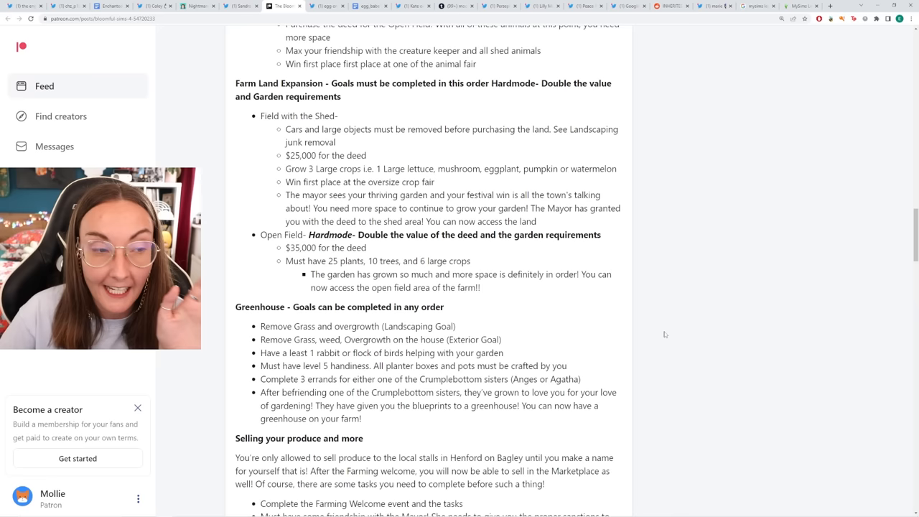
{"action": "scroll", "scroll_direction": "down", "scroll_amount": 3}
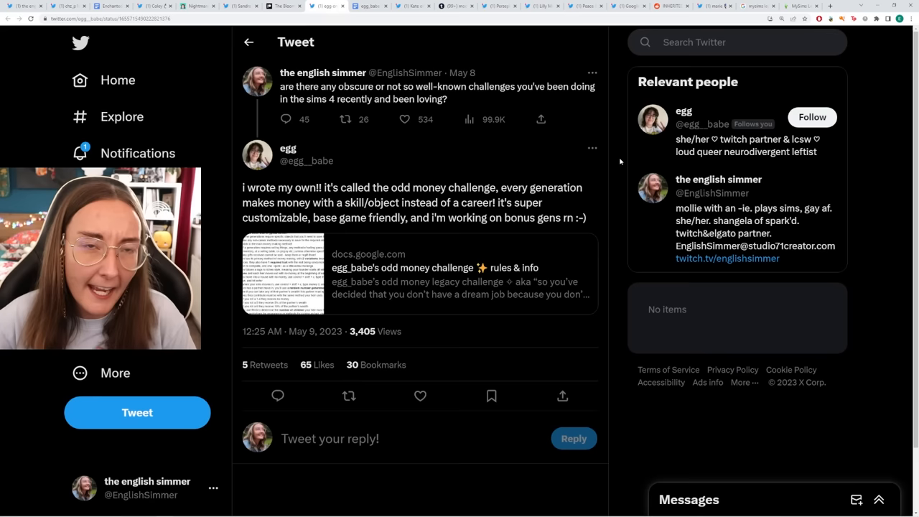
{"action": "mouse_move", "coordinate": [471, 229]}
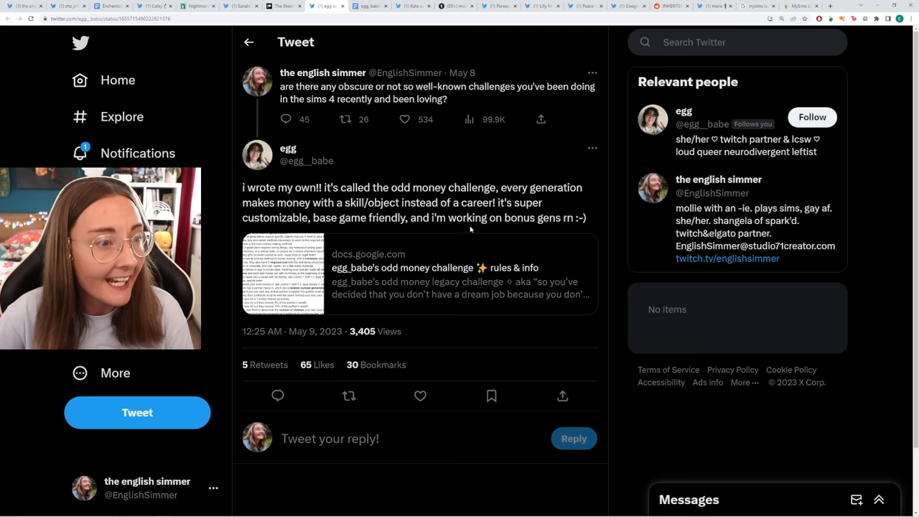
{"action": "mouse_move", "coordinate": [461, 253]}
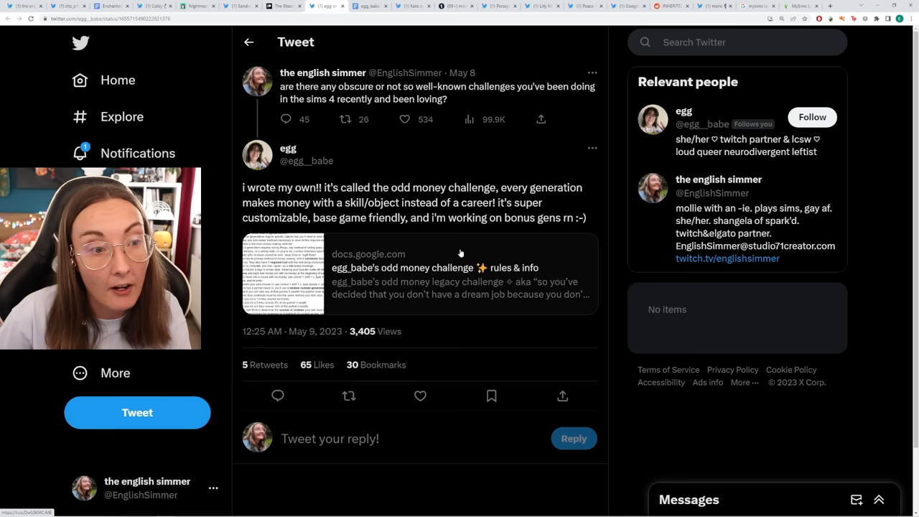
Step: Open egg_babe's odd money challenge rules document from the tweet's docs.google.com link
{"action": "left_click", "coordinate": [418, 267]}
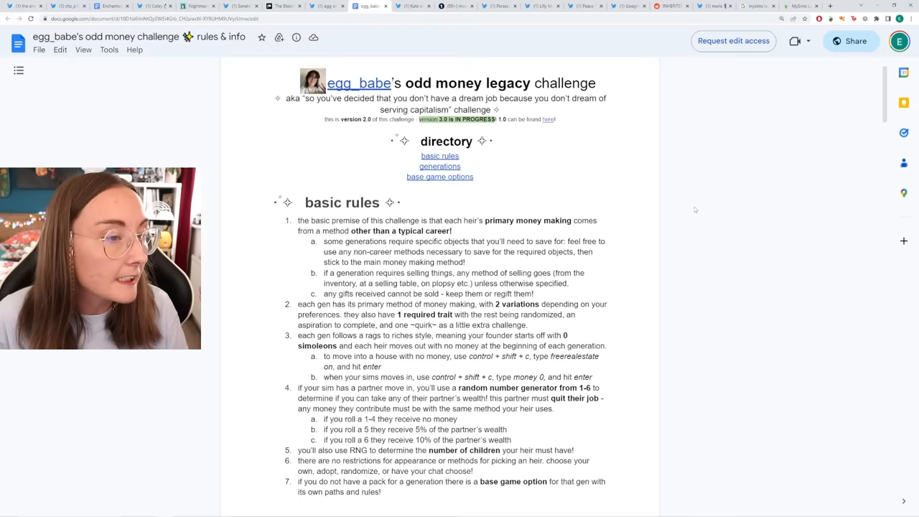
Step: Read the odd money challenge's seven basic rules down to the base game options
{"action": "scroll", "scroll_direction": "down", "scroll_amount": 3}
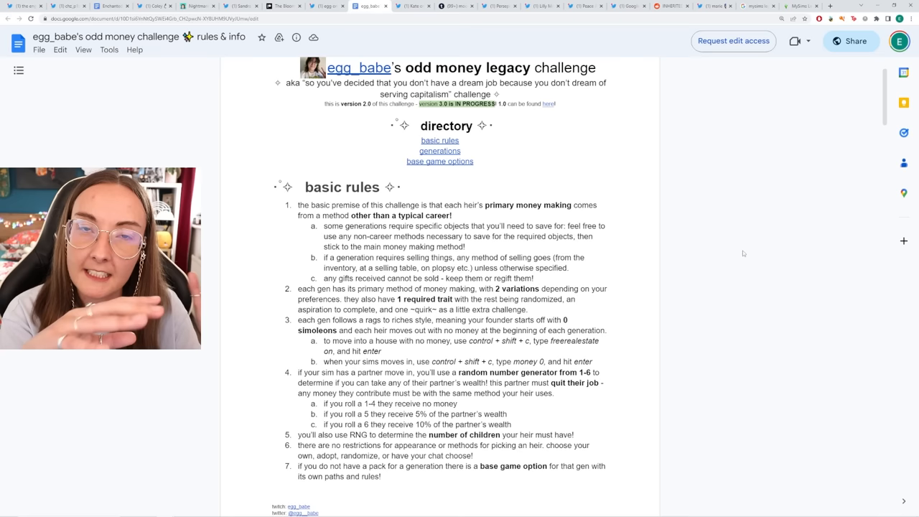
Step: Scroll into the generations list: stealing, carpentry, fishing, tips & licensing music, frog breeding
{"action": "scroll", "scroll_direction": "down", "scroll_amount": 3}
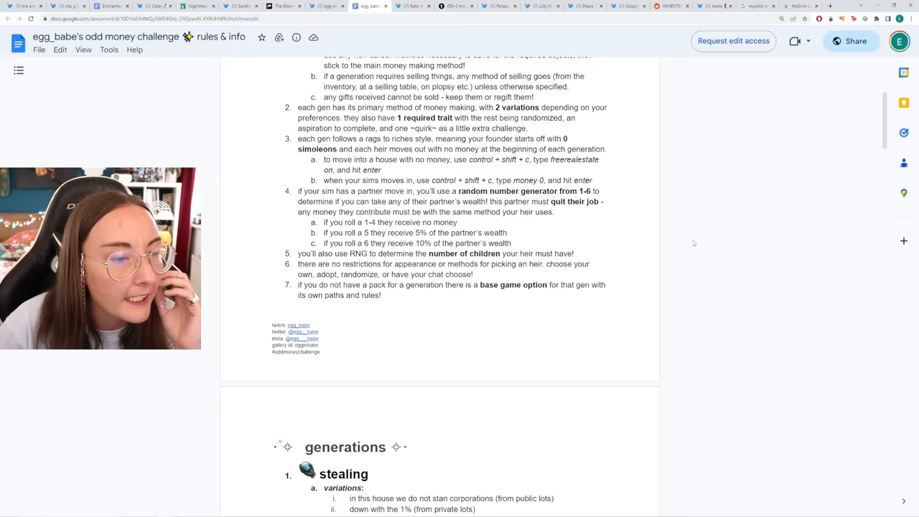
{"action": "scroll", "scroll_direction": "up", "scroll_amount": 3}
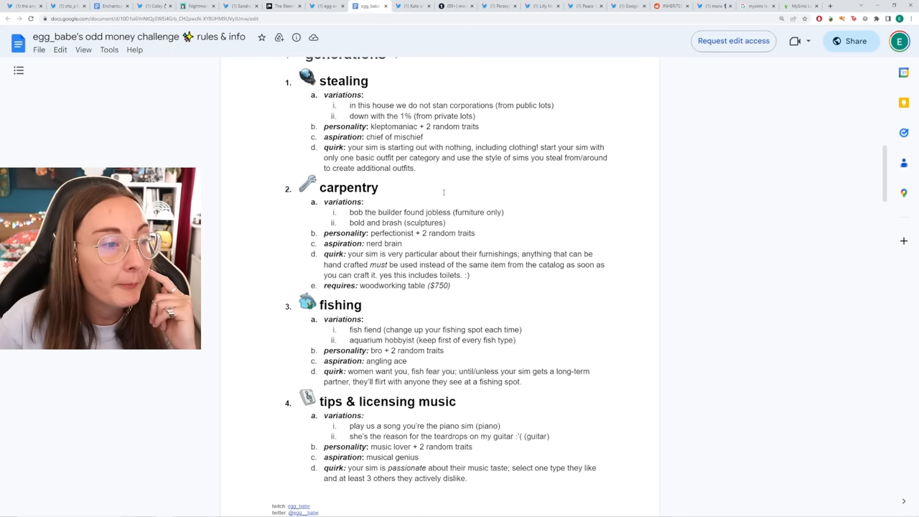
{"action": "scroll", "scroll_direction": "down", "scroll_amount": 3}
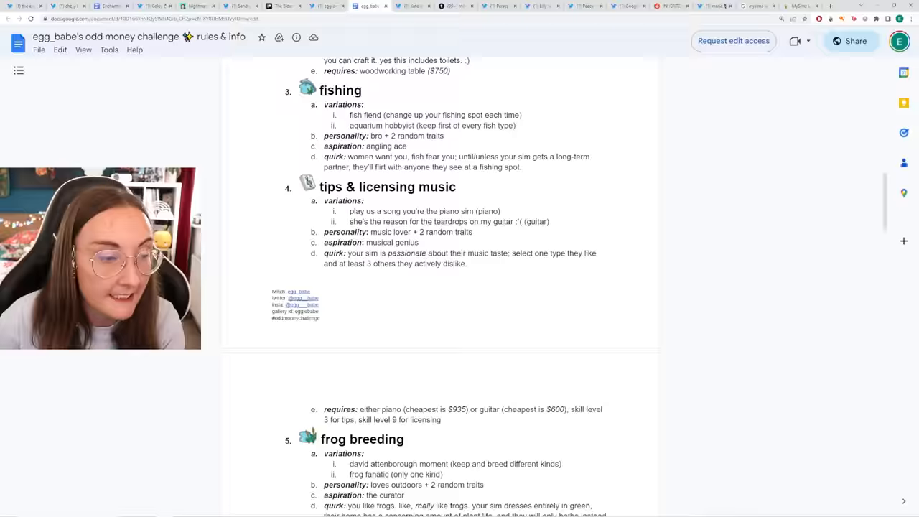
{"action": "scroll", "scroll_direction": "down", "scroll_amount": 3}
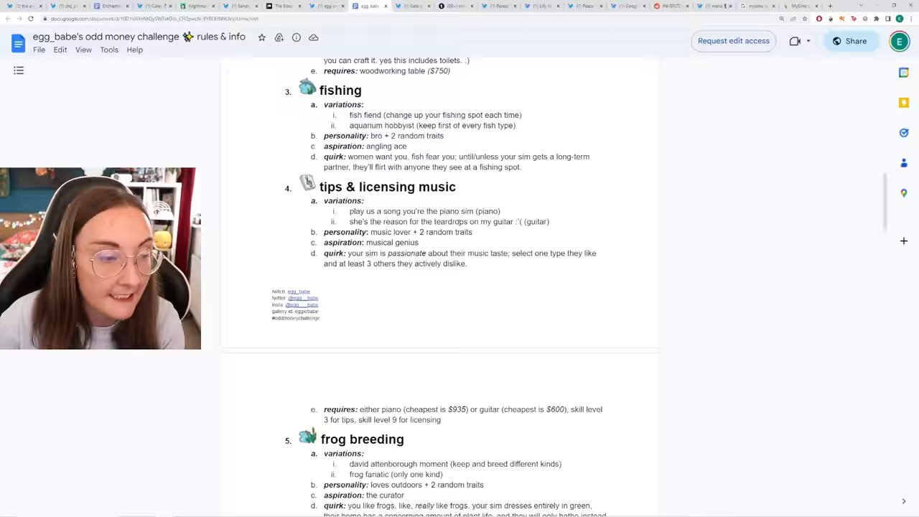